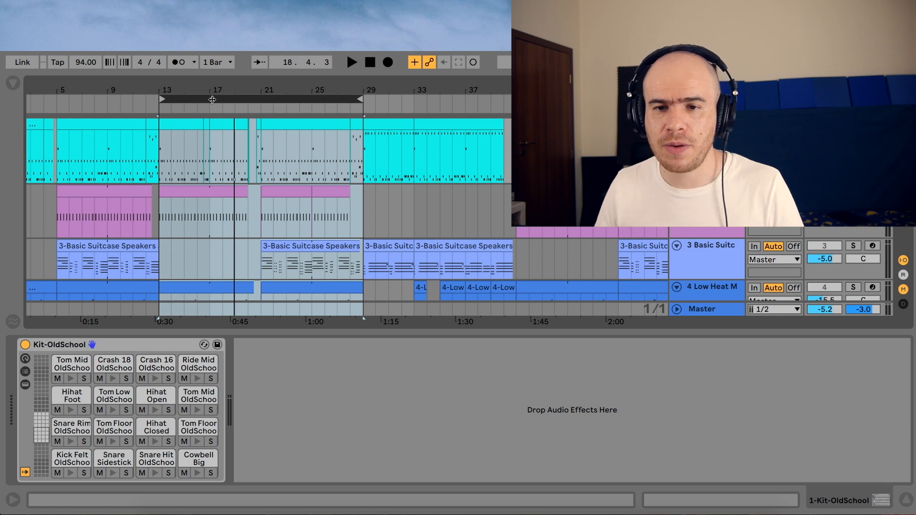
# Open the browser's Audio Effects category to add Drum Buss to Kit-OldSchool.
pyautogui.click(352, 63)
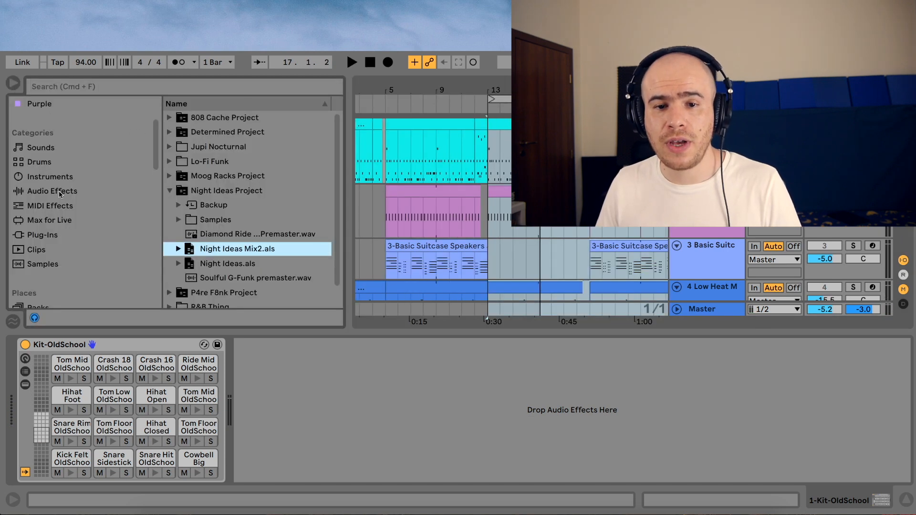
pyautogui.click(52, 191)
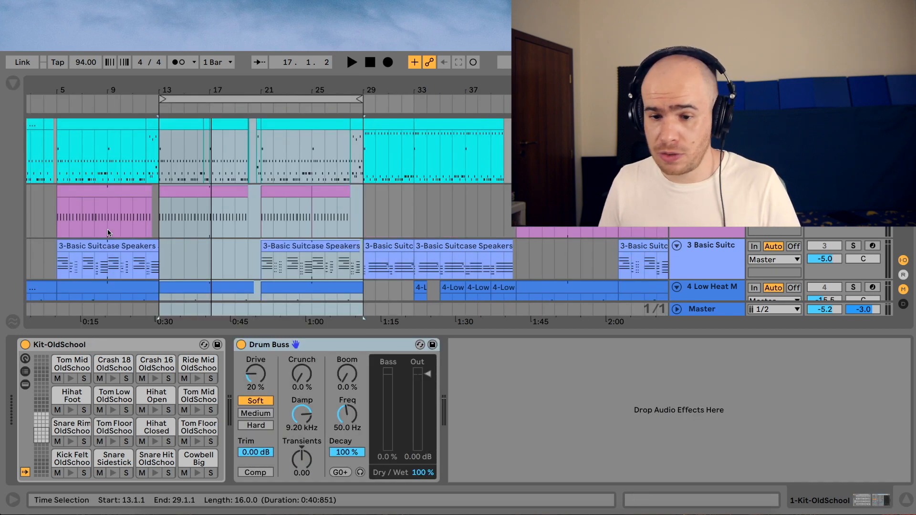
pyautogui.click(351, 62)
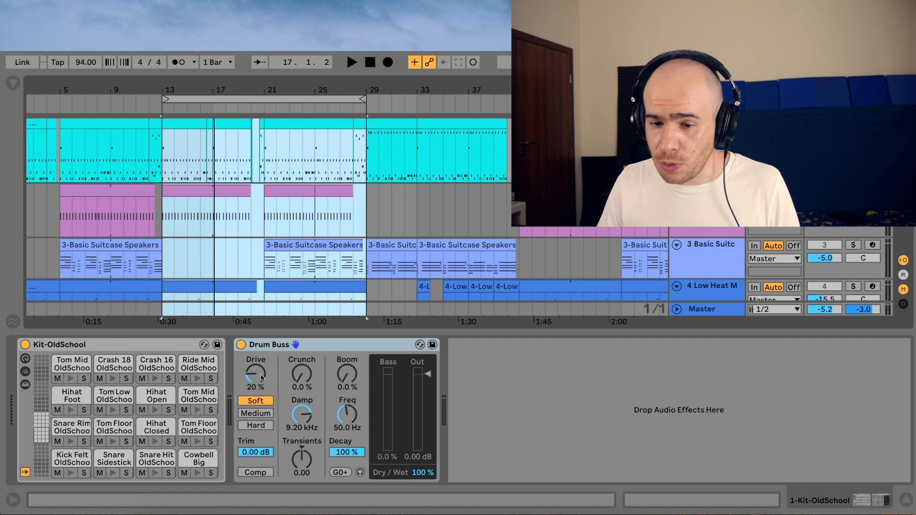
# Raise Drive slightly and try the Medium, then Hard, distortion character.
pyautogui.moveTo(253, 371); pyautogui.dragTo(253, 362)
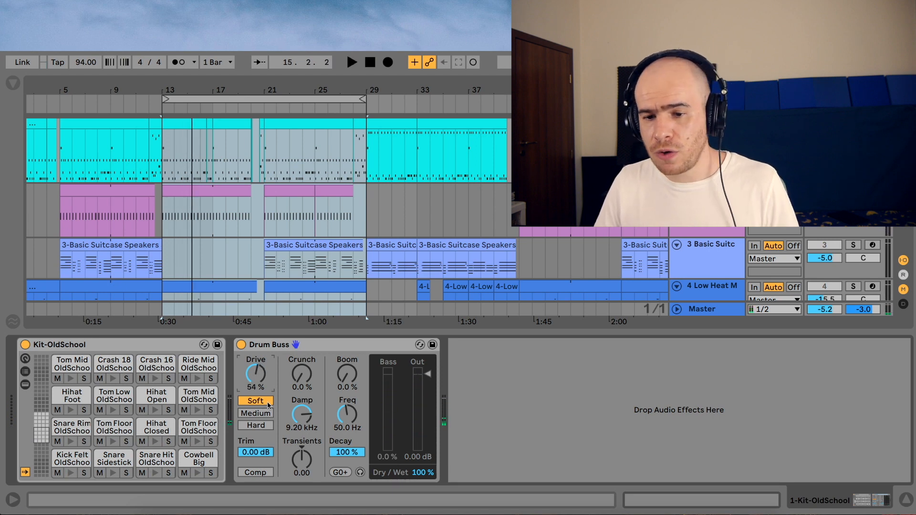
pyautogui.click(256, 414)
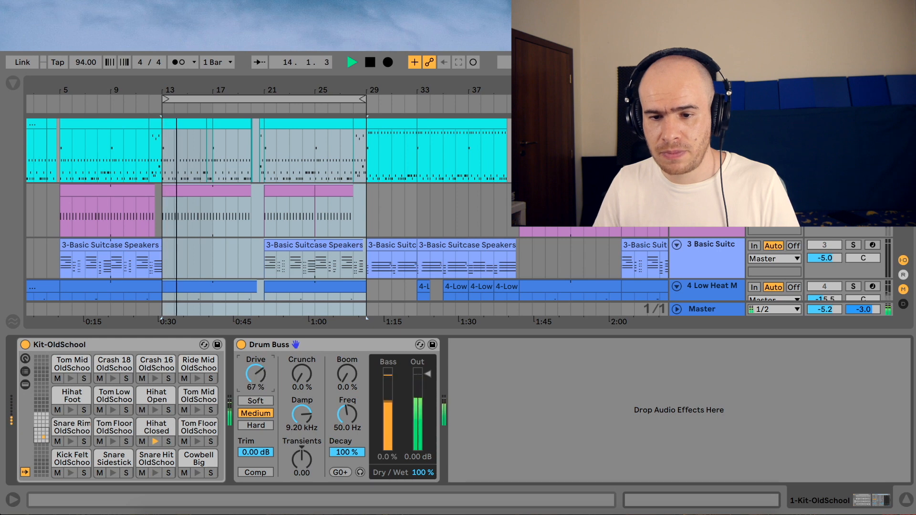
pyautogui.click(255, 425)
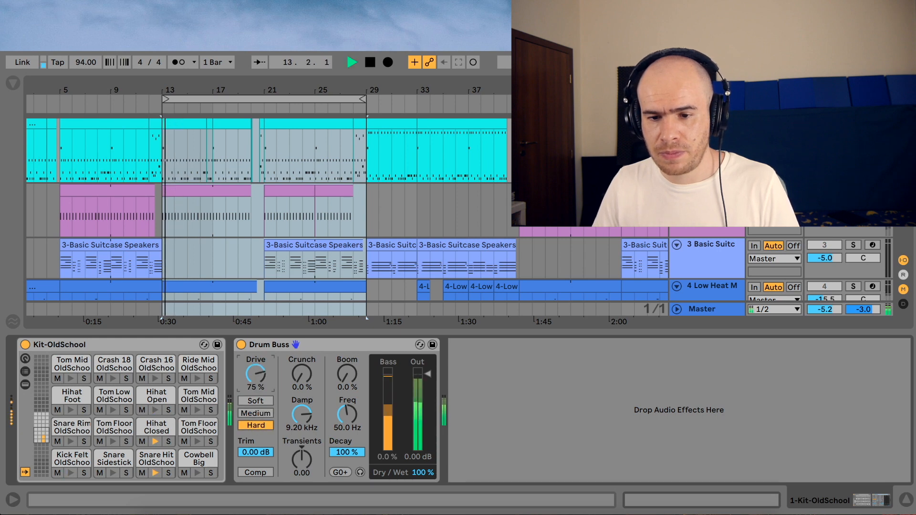
# Audition the drums while adjusting Drive, settling it at 40% in Hard mode.
pyautogui.moveTo(255, 376); pyautogui.dragTo(256, 368)
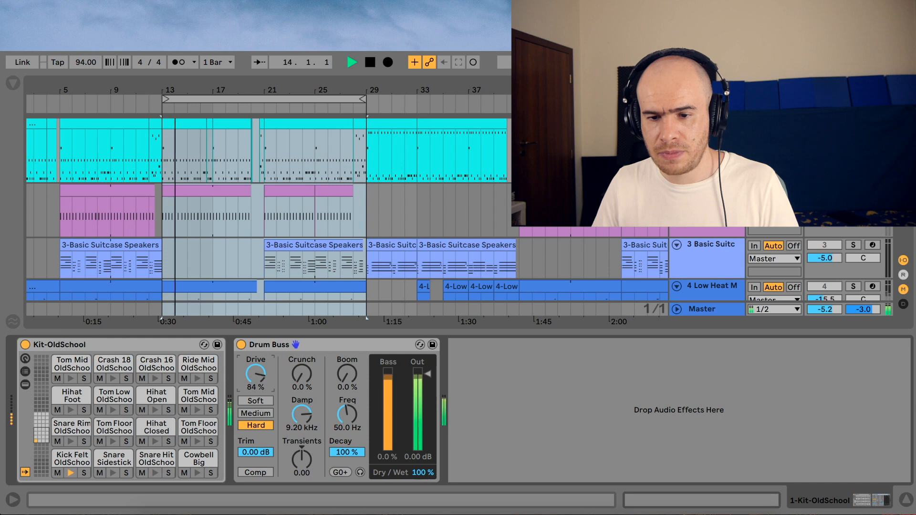
pyautogui.moveTo(255, 373); pyautogui.dragTo(255, 383)
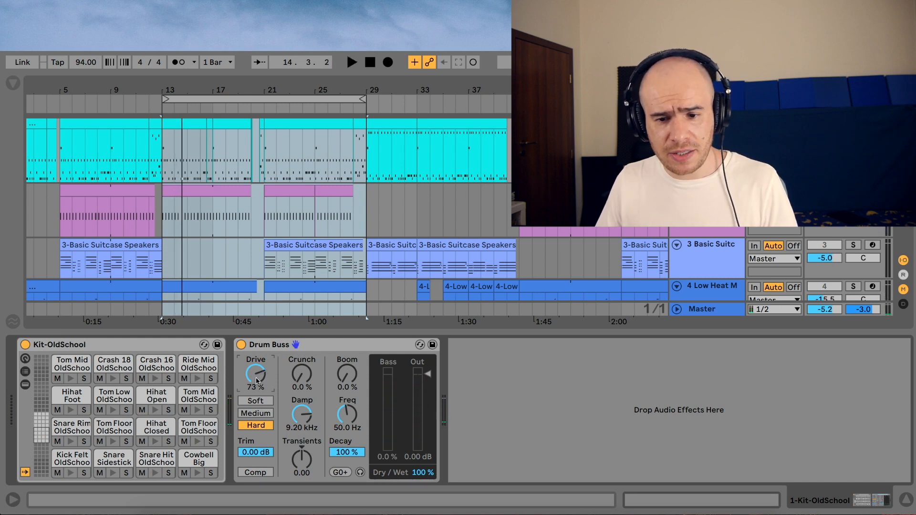
pyautogui.moveTo(255, 374); pyautogui.dragTo(255, 386)
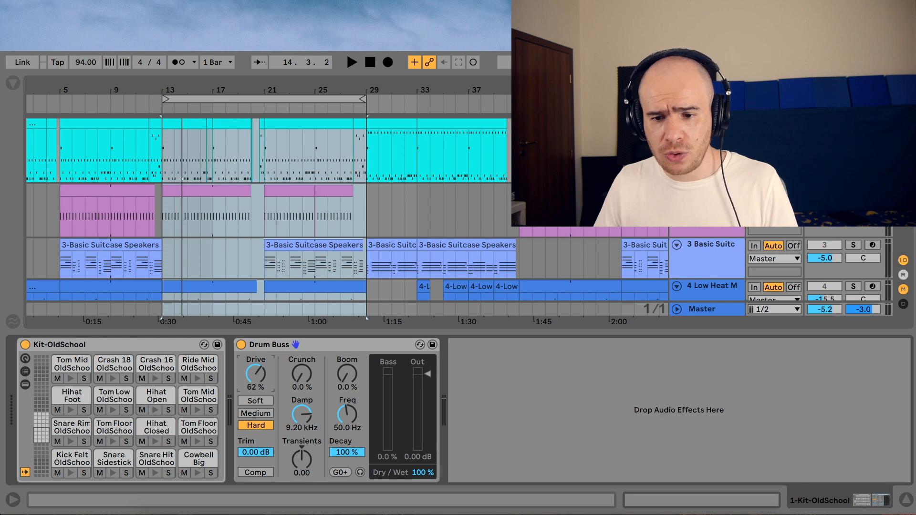
pyautogui.click(352, 62)
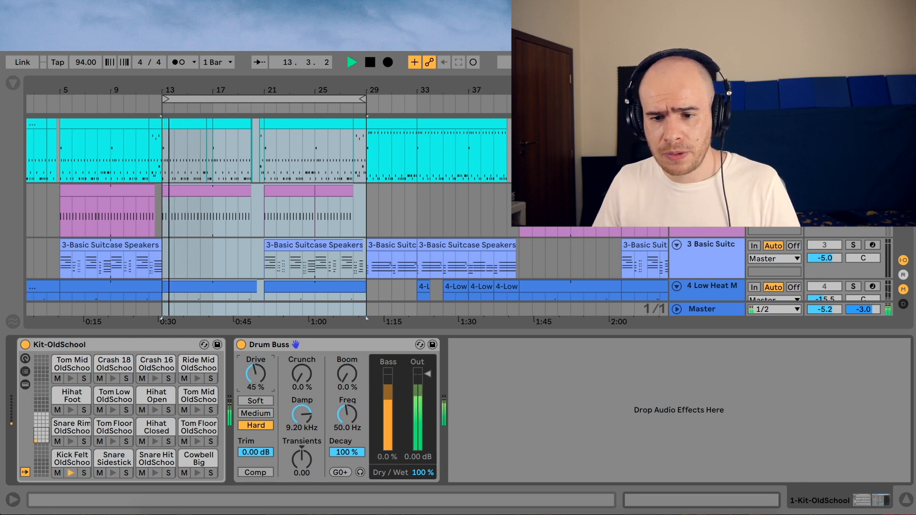
pyautogui.moveTo(255, 374); pyautogui.dragTo(256, 380)
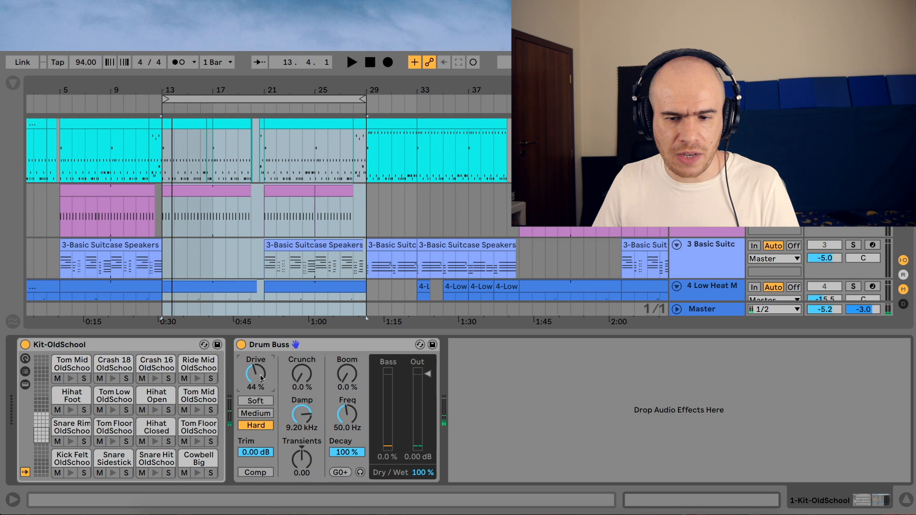
pyautogui.click(350, 62)
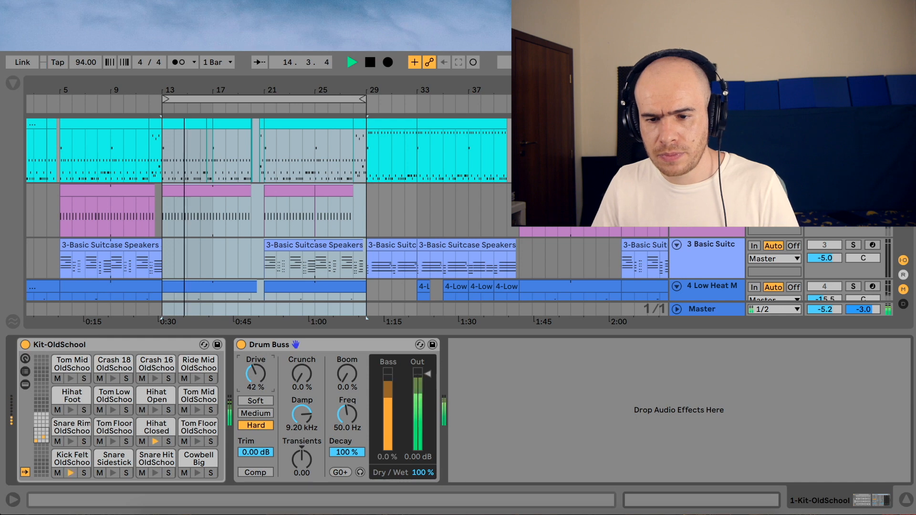
pyautogui.moveTo(255, 374); pyautogui.dragTo(256, 379)
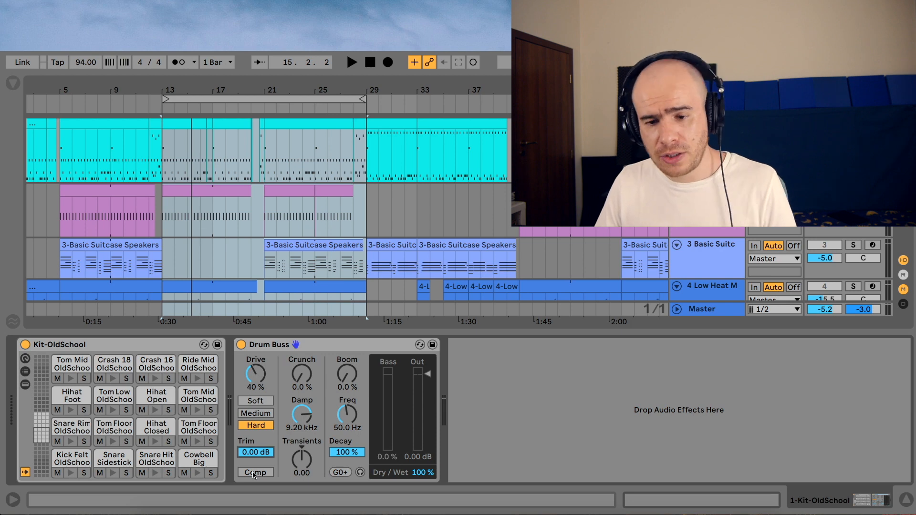
pyautogui.click(256, 473)
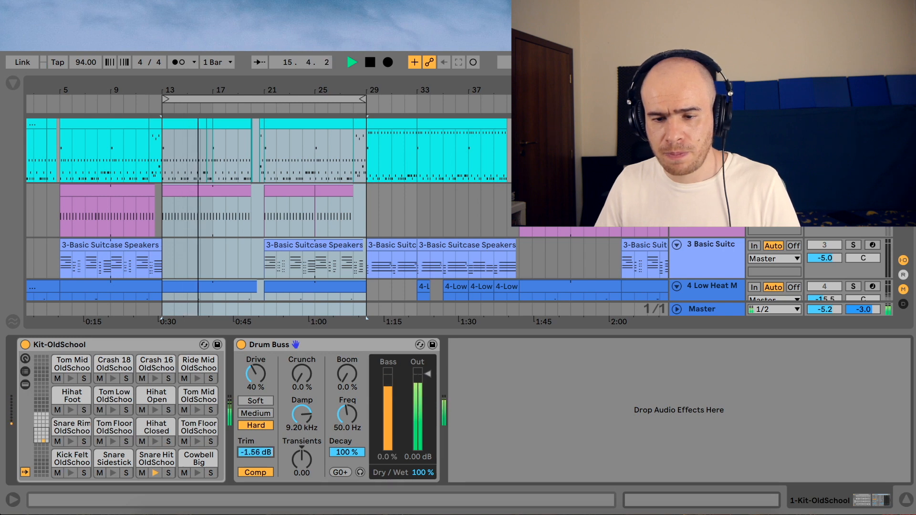
pyautogui.click(255, 452)
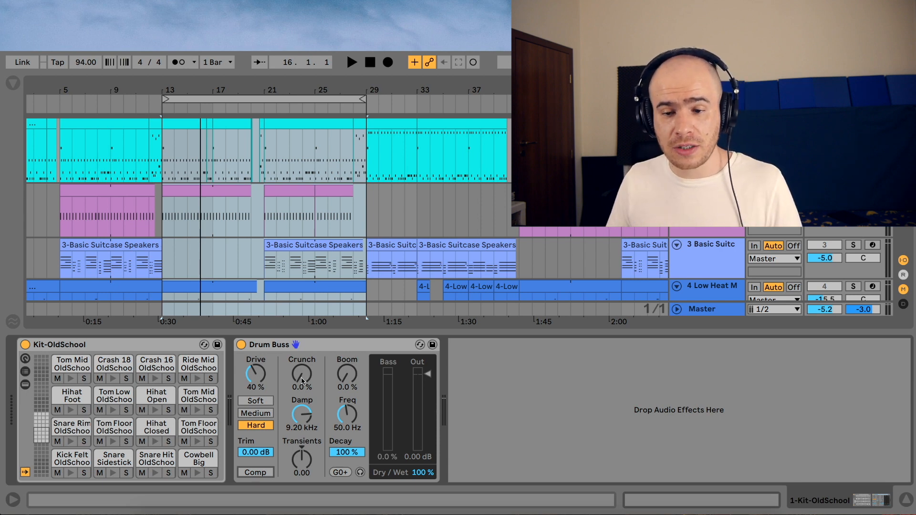
# Sweep the Crunch knob up and down while the drums play, easing it toward 16%.
pyautogui.click(351, 62)
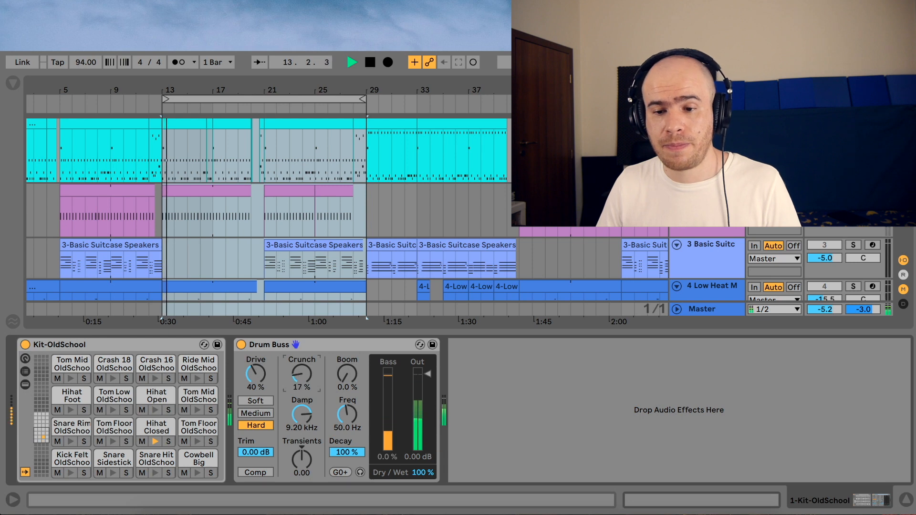
pyautogui.moveTo(302, 374); pyautogui.dragTo(302, 351)
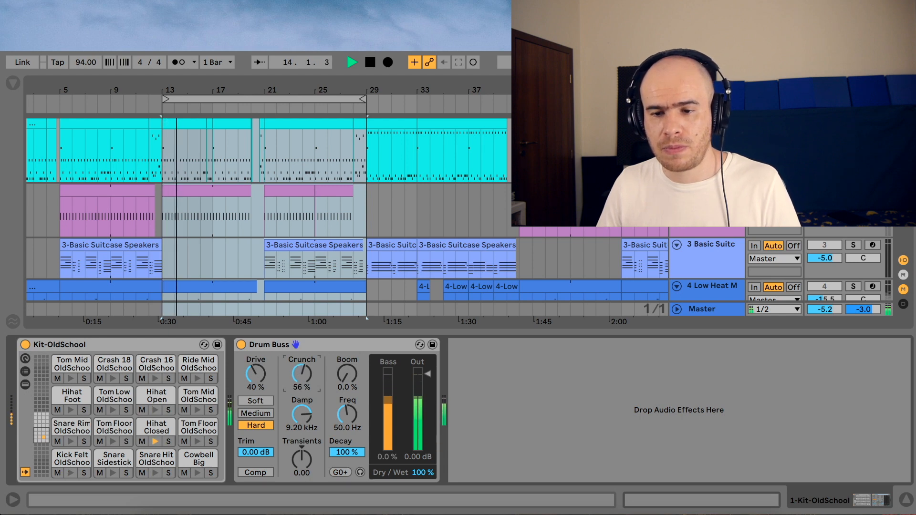
pyautogui.moveTo(302, 372); pyautogui.dragTo(301, 380)
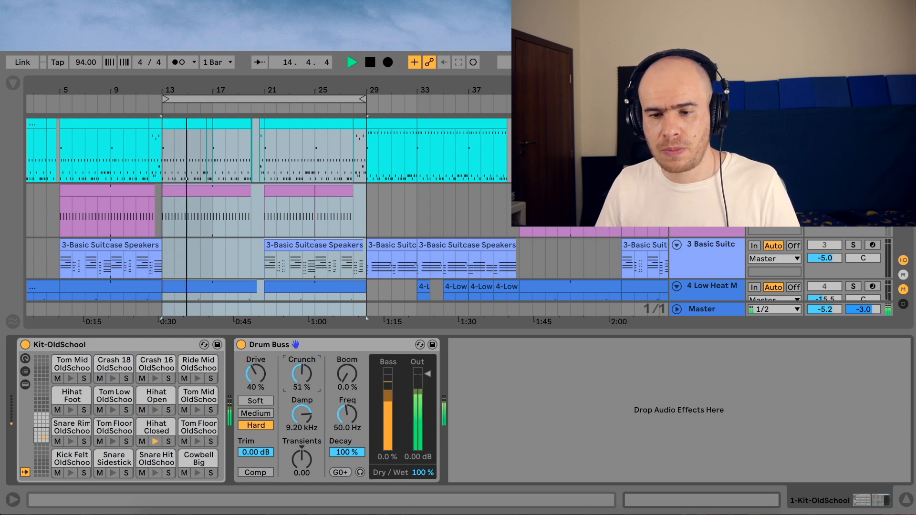
pyautogui.moveTo(302, 373); pyautogui.dragTo(302, 409)
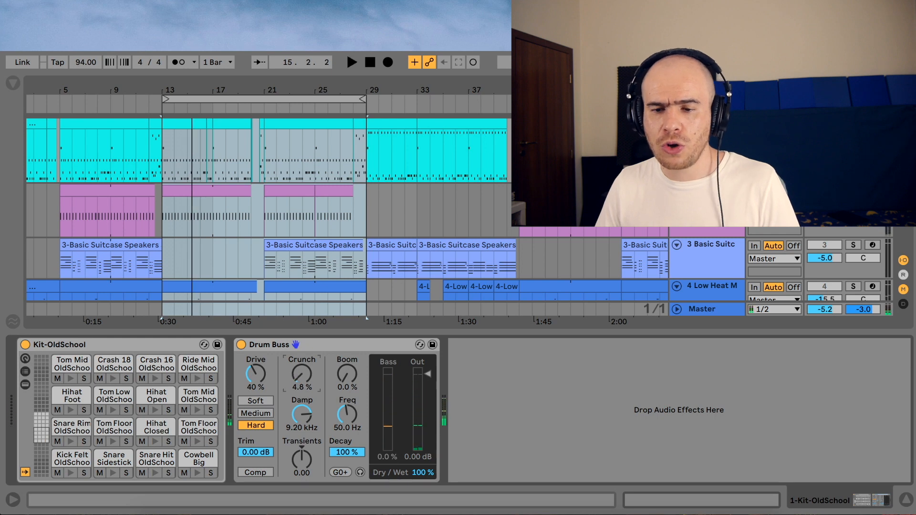
pyautogui.click(351, 62)
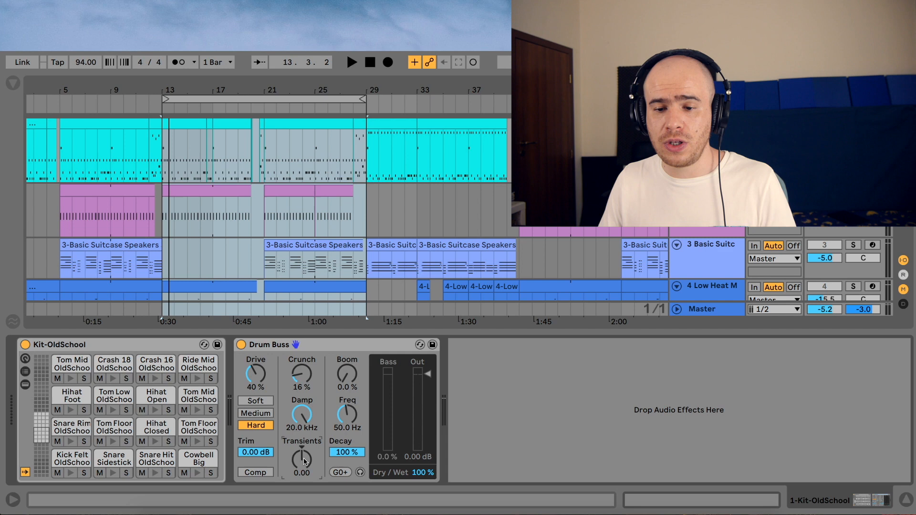
# Work Transients negative and back during playback, leaving it at -0.05.
pyautogui.click(351, 62)
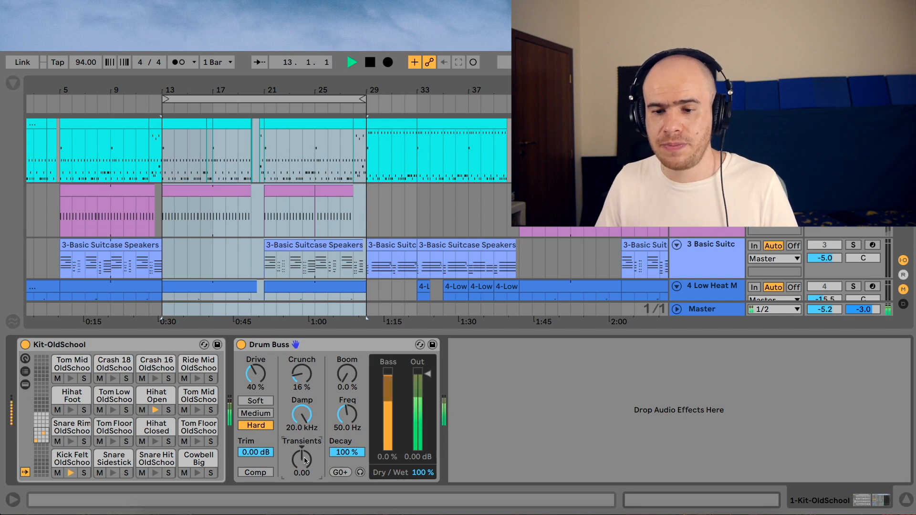
pyautogui.moveTo(302, 459); pyautogui.dragTo(302, 467)
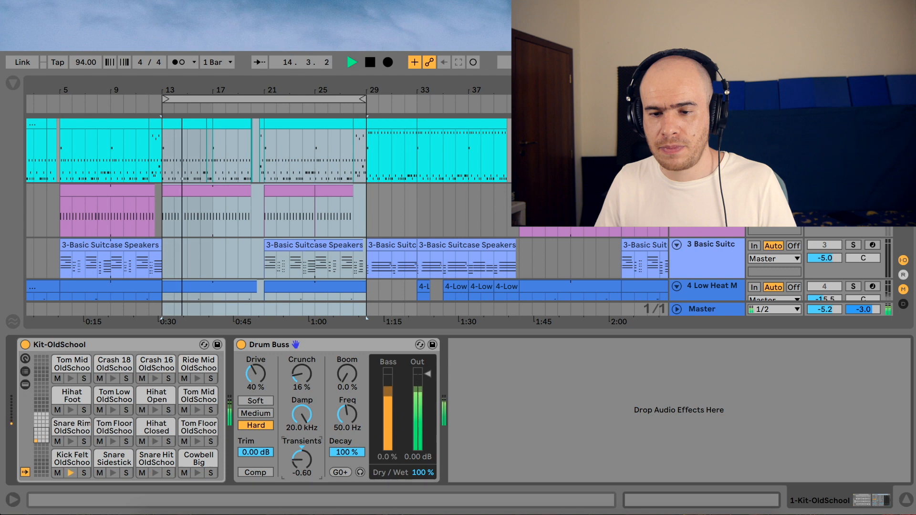
pyautogui.moveTo(302, 458); pyautogui.dragTo(302, 467)
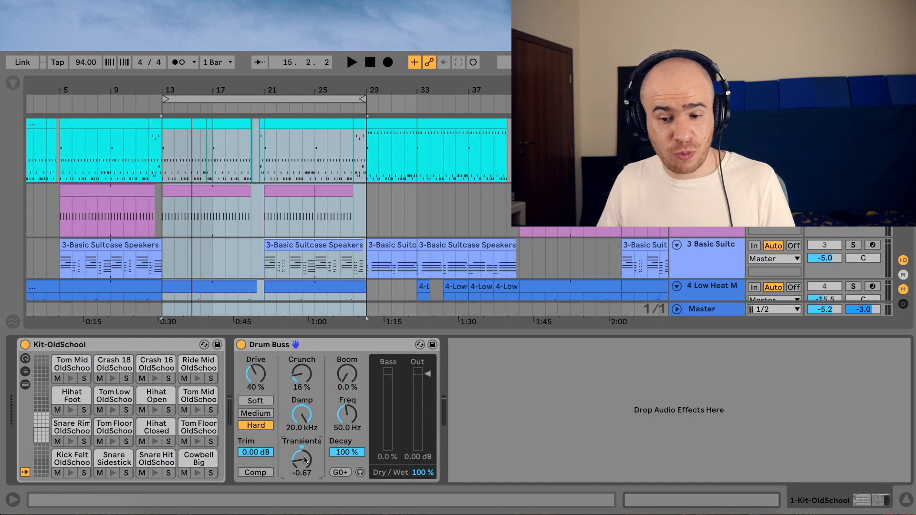
pyautogui.moveTo(302, 458); pyautogui.dragTo(303, 453)
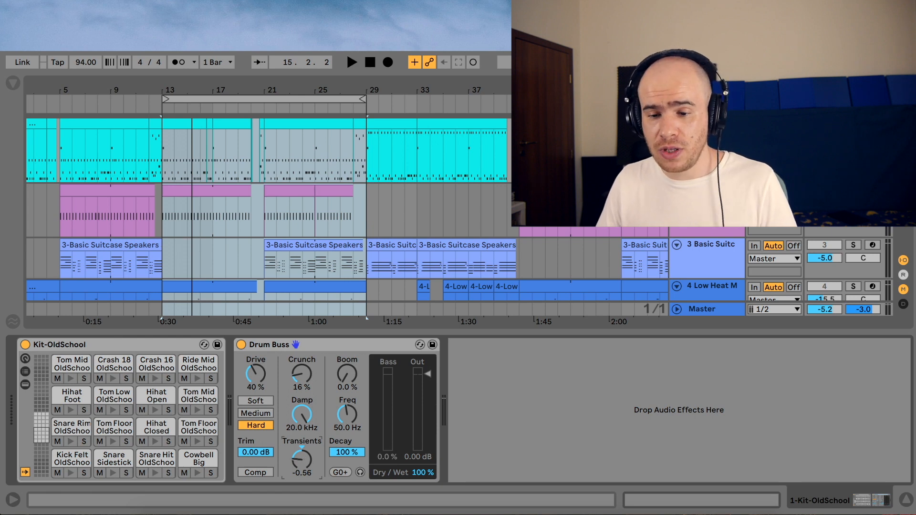
pyautogui.moveTo(302, 459); pyautogui.dragTo(304, 450)
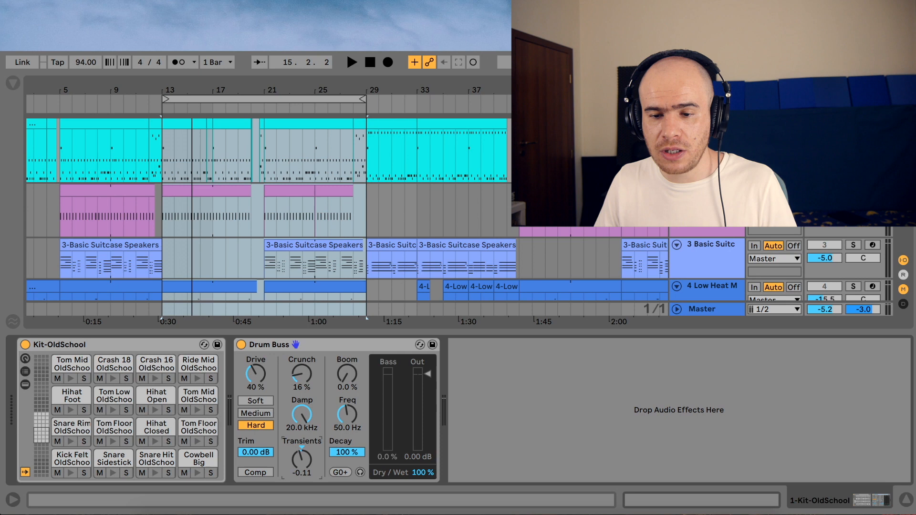
pyautogui.moveTo(302, 462); pyautogui.dragTo(302, 450)
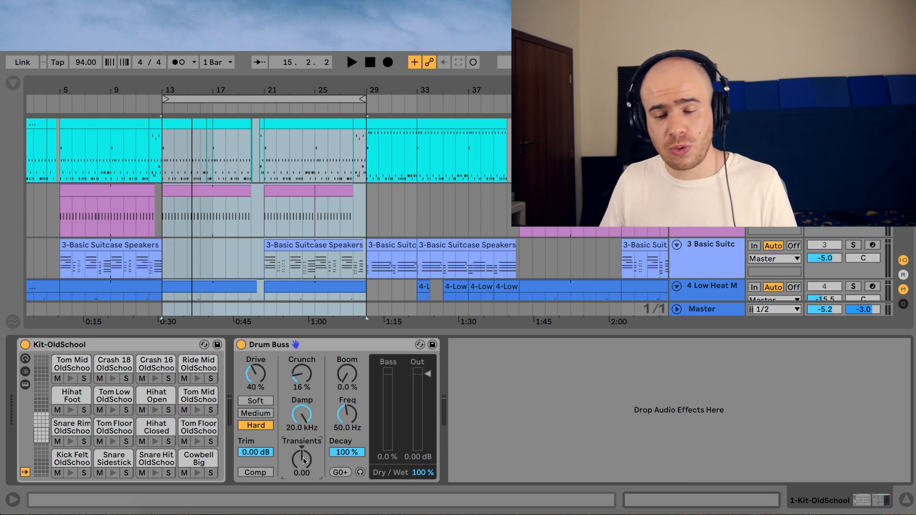
pyautogui.click(352, 63)
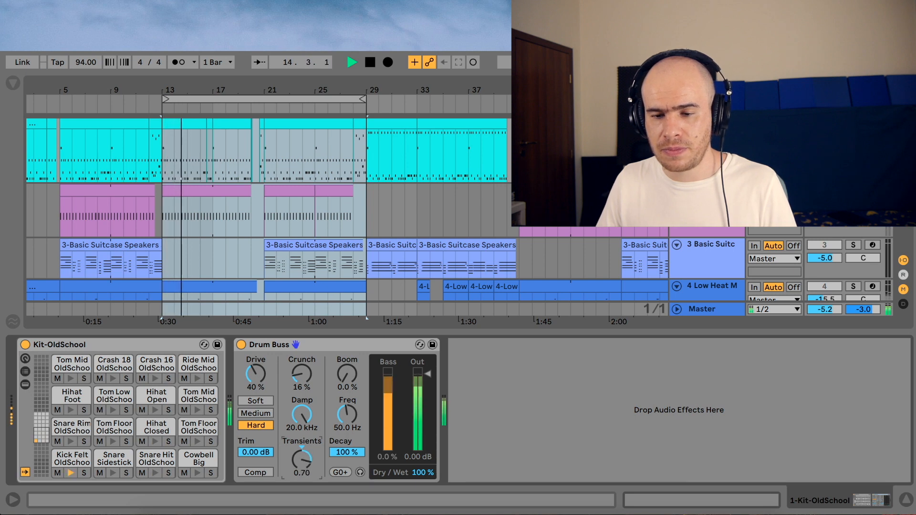
pyautogui.moveTo(303, 458); pyautogui.dragTo(302, 461)
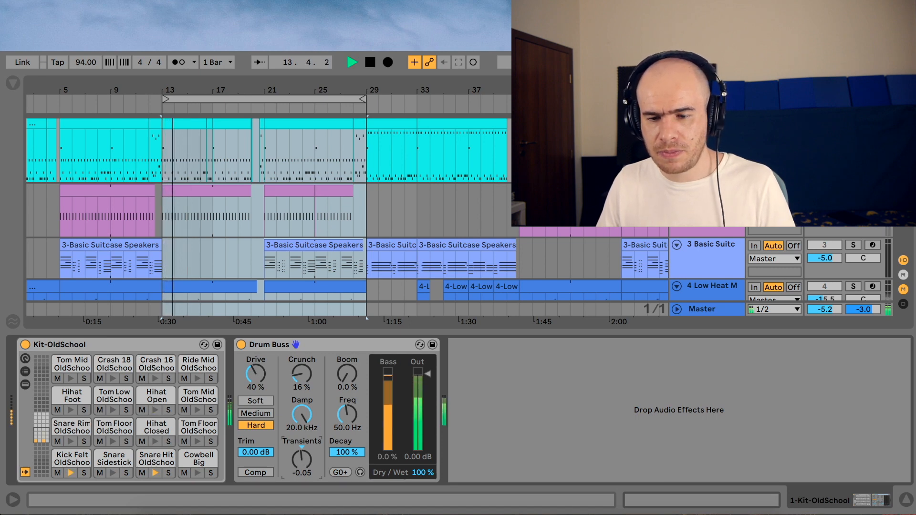
# Raise Boom from 0% up to 74%, then back it off to 68%.
pyautogui.click(369, 62)
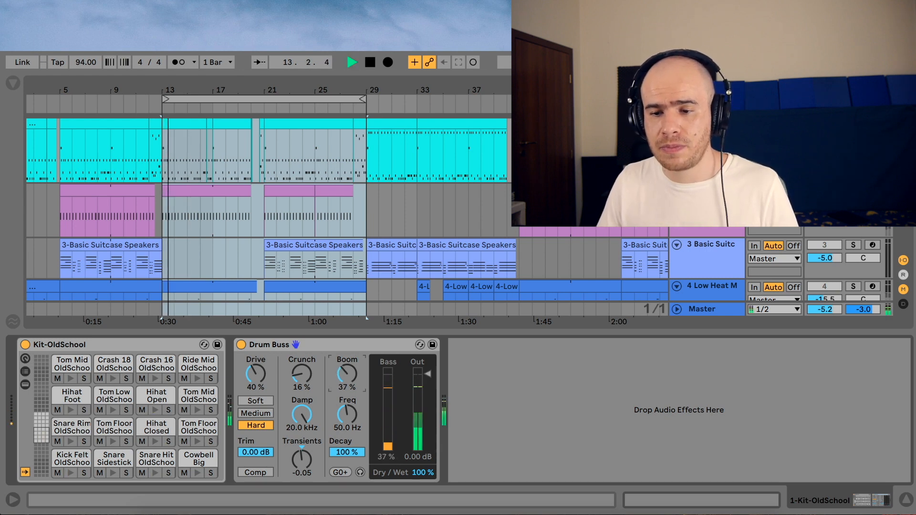
pyautogui.moveTo(346, 374); pyautogui.dragTo(347, 358)
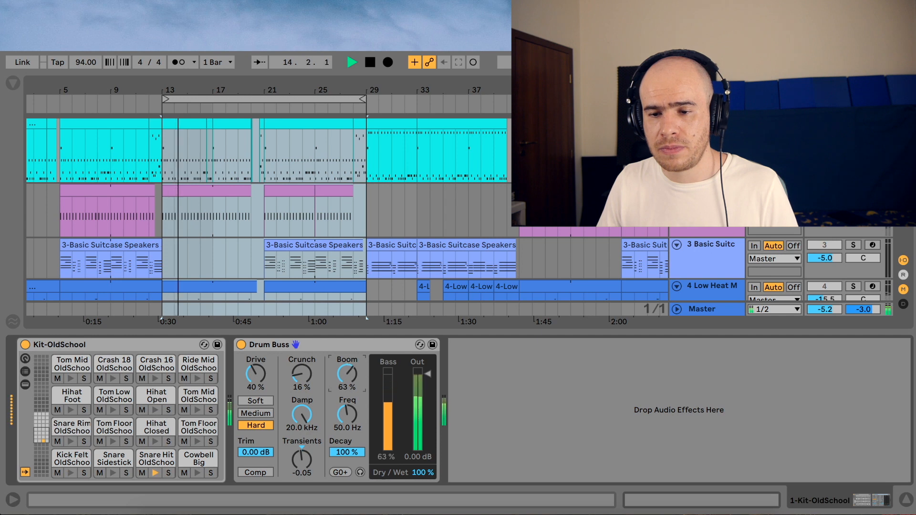
pyautogui.moveTo(347, 374); pyautogui.dragTo(347, 362)
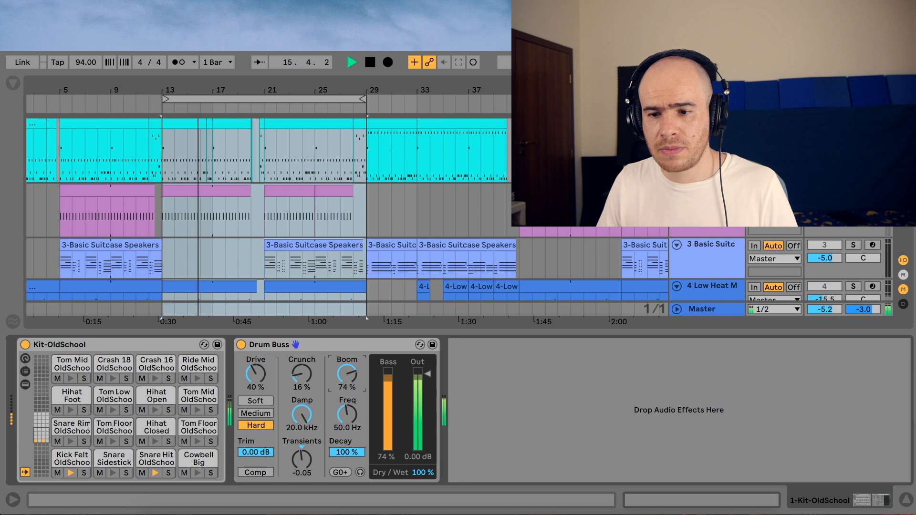
pyautogui.moveTo(347, 373); pyautogui.dragTo(347, 386)
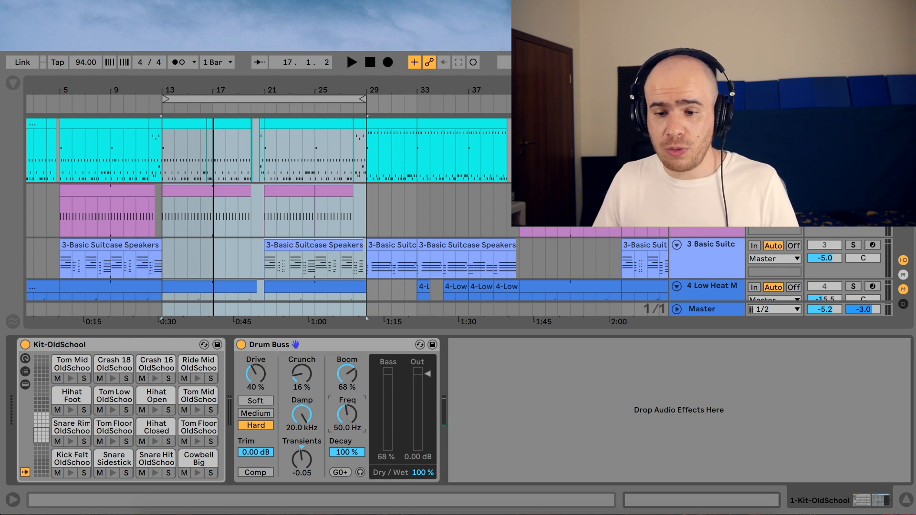
# Tune the Boom frequency from 50 Hz up to 55 Hz (A0).
pyautogui.click(351, 62)
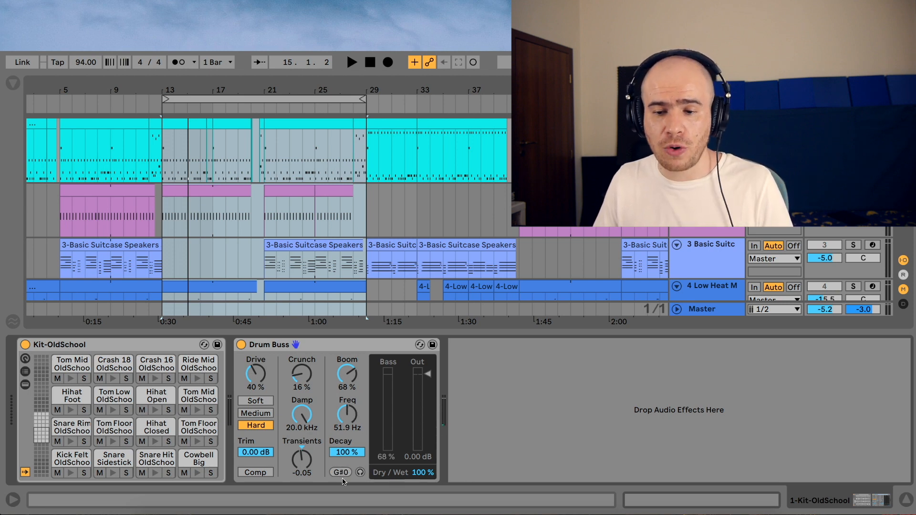
pyautogui.moveTo(346, 416); pyautogui.dragTo(347, 412)
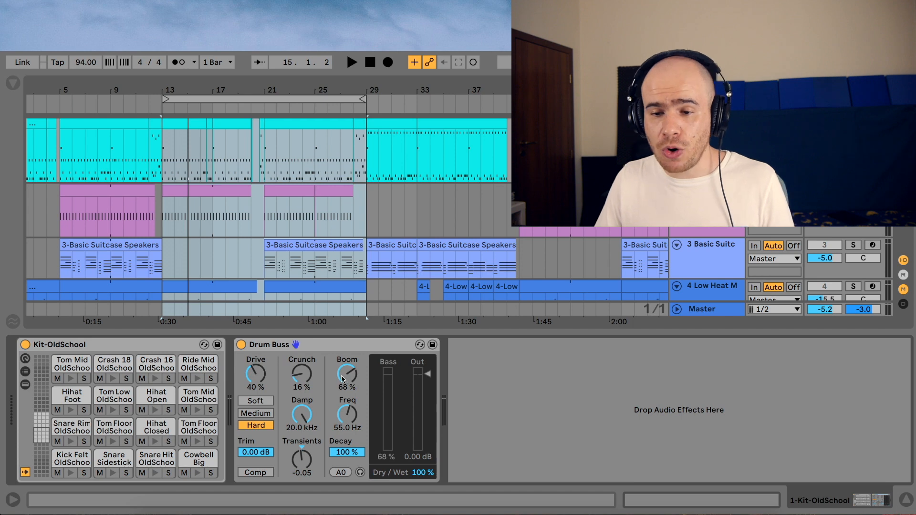
# Ease Boom to 63% and shorten boom Decay from 100% to 65% while auditioning.
pyautogui.moveTo(346, 374); pyautogui.dragTo(347, 368)
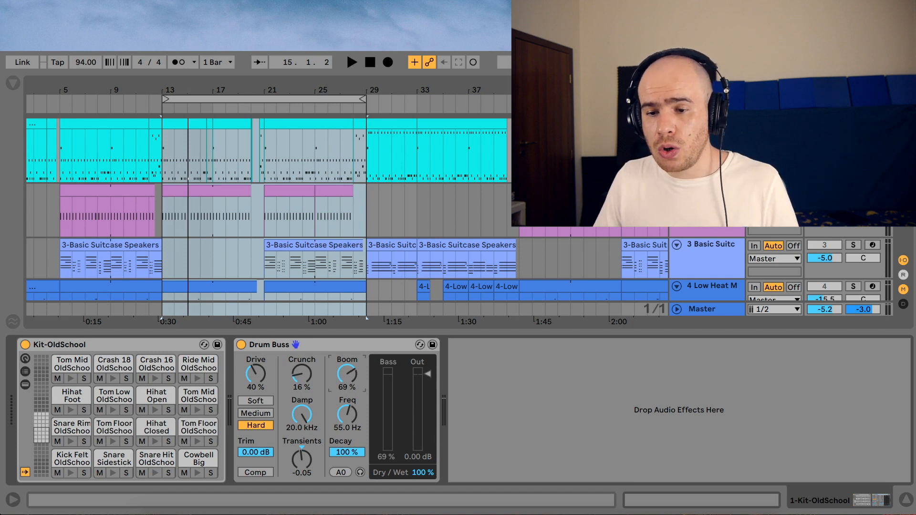
pyautogui.click(351, 62)
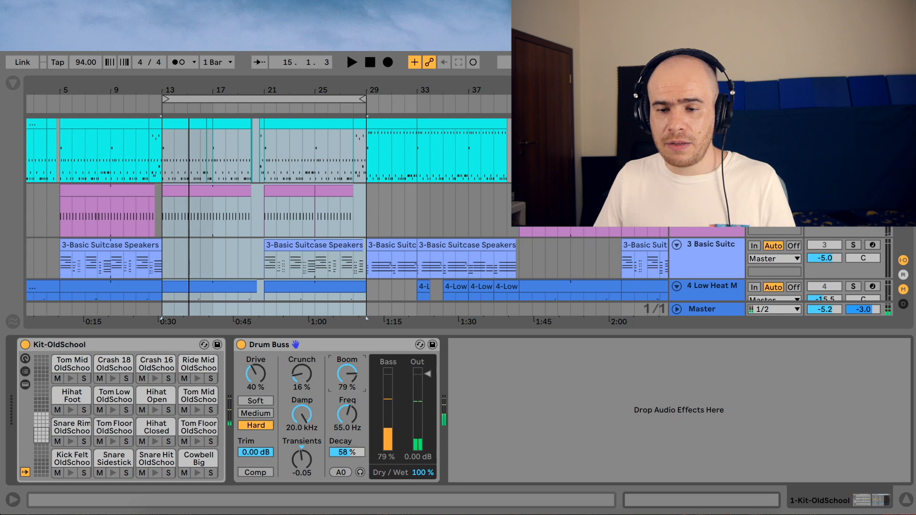
pyautogui.click(352, 62)
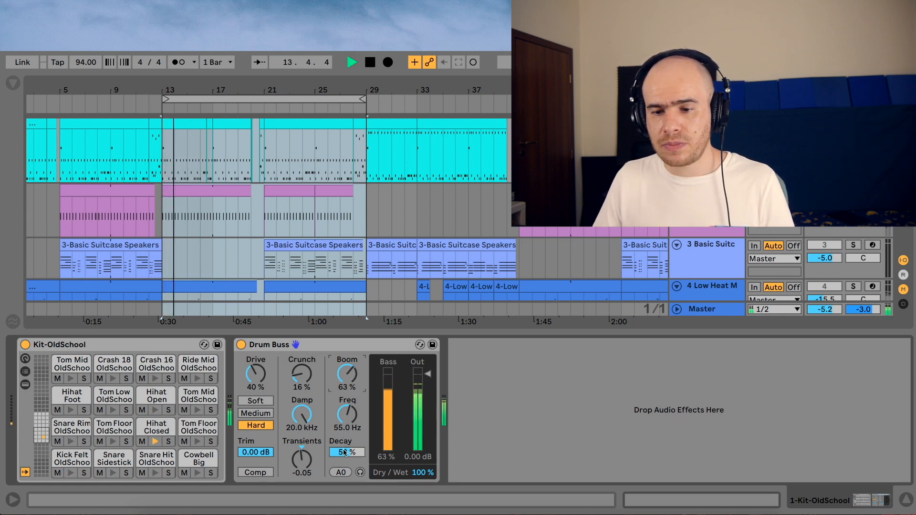
pyautogui.moveTo(346, 462); pyautogui.dragTo(346, 435)
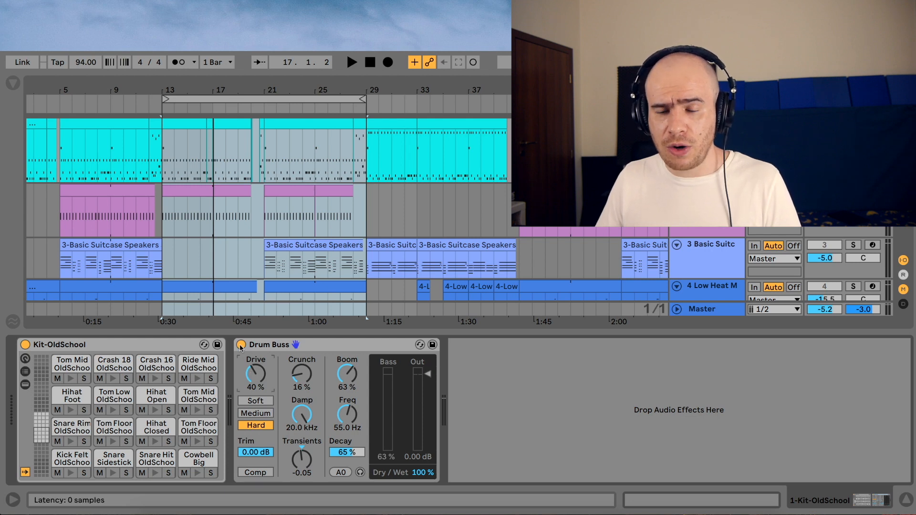
pyautogui.click(351, 63)
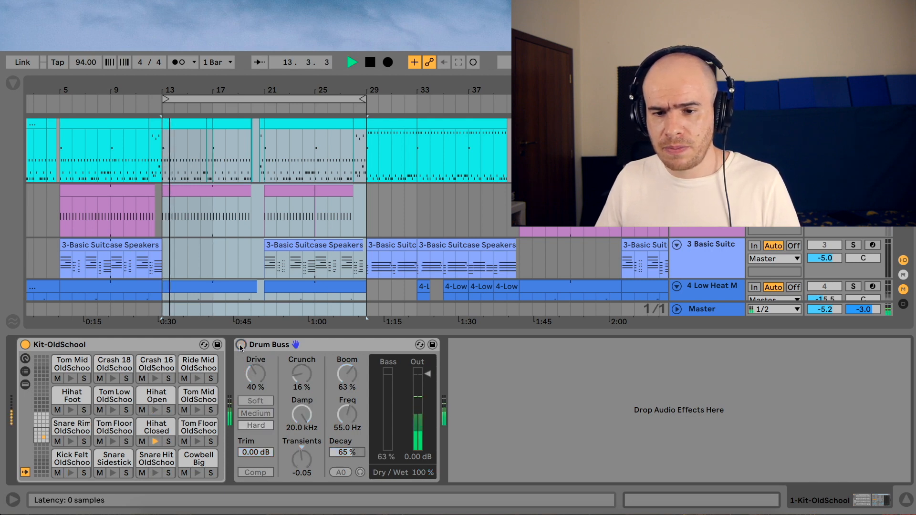
pyautogui.click(370, 62)
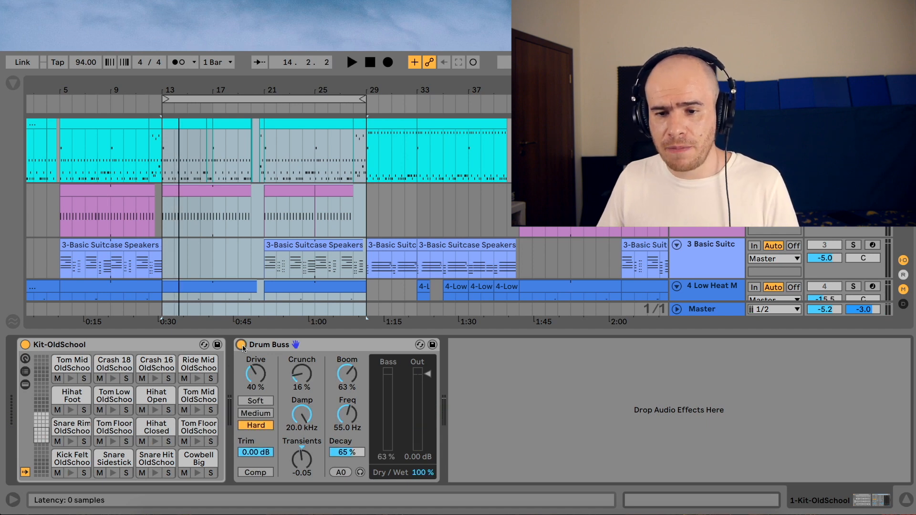
pyautogui.click(351, 62)
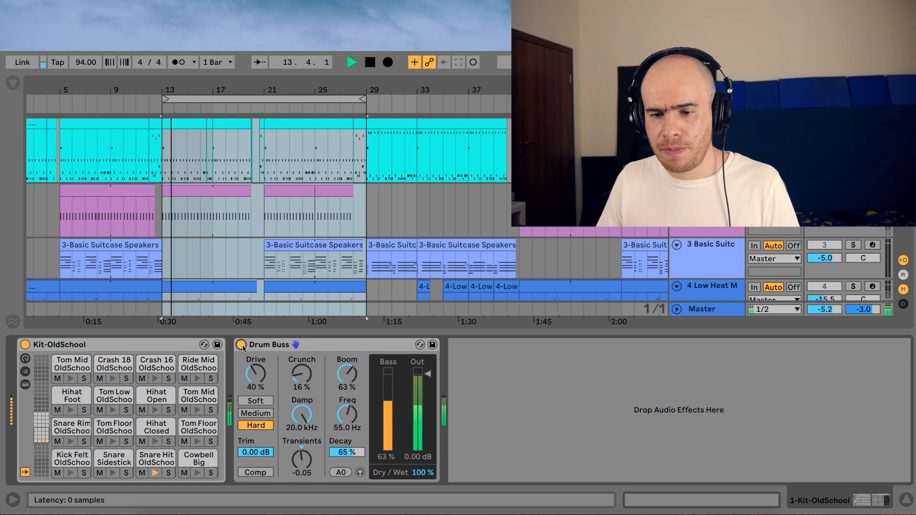